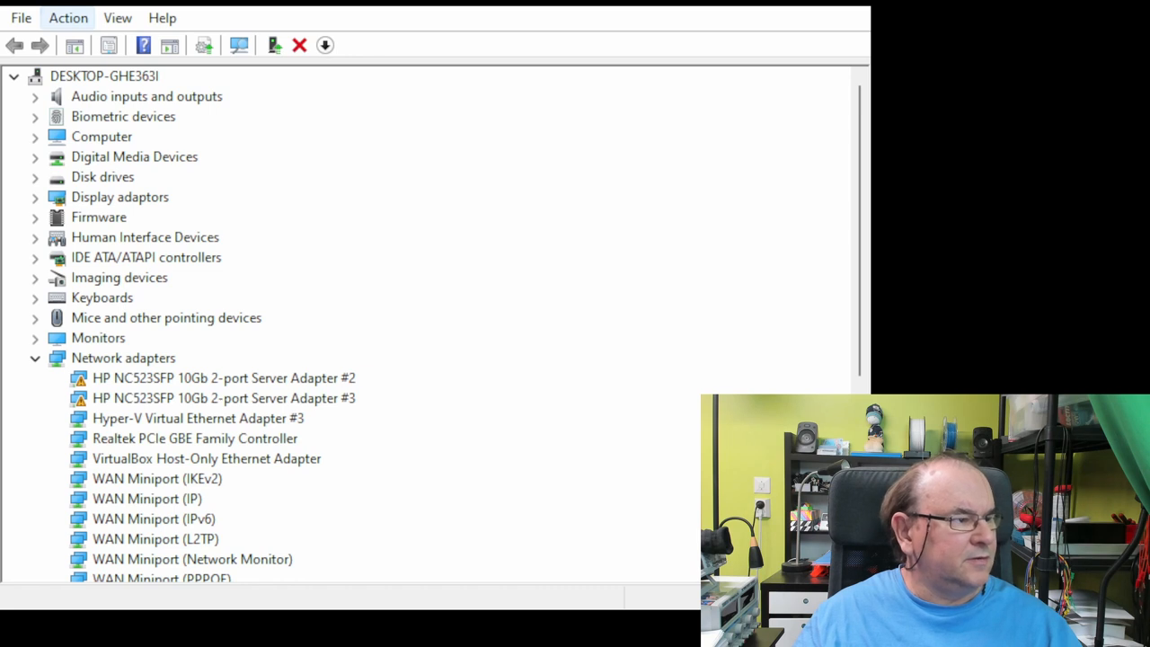
Launch Add legacy hardware from Device Manager's Action menu
click(223, 378)
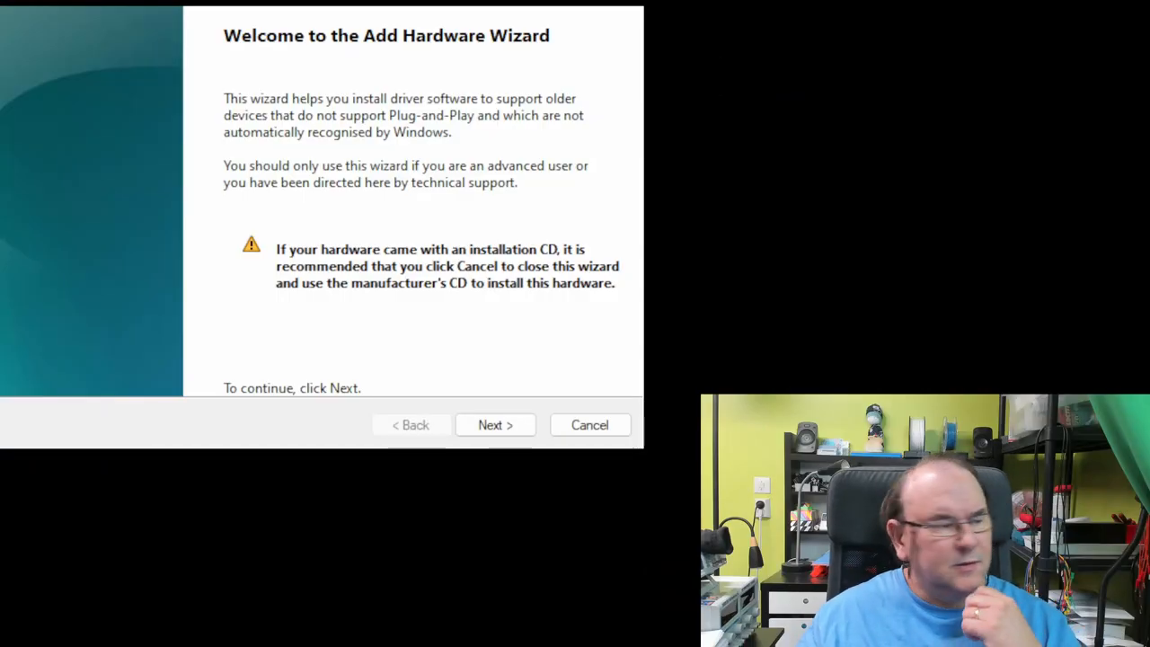
Choose manual hardware selection and show the driver list for all device types
click(496, 424)
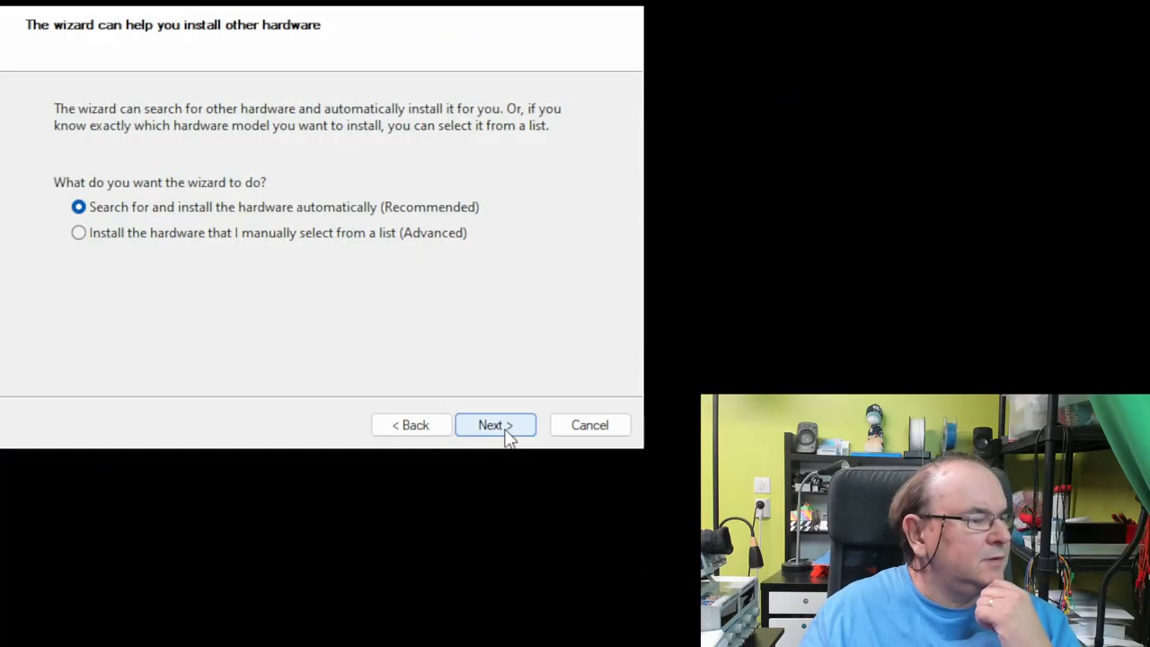
mouse_move(331, 178)
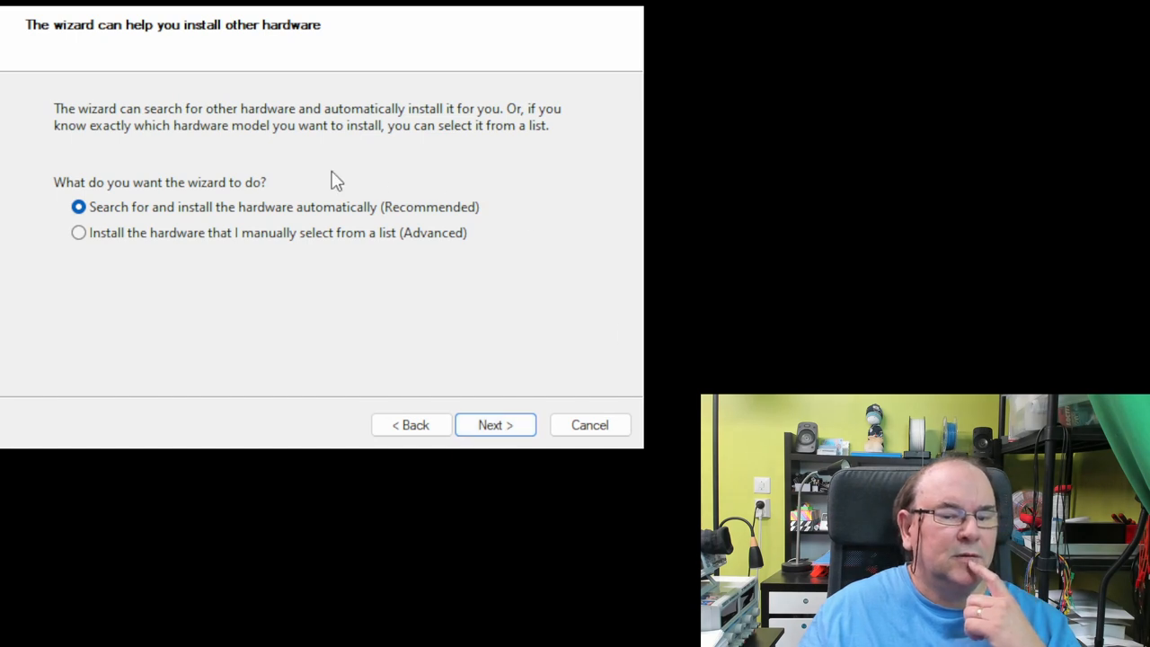
mouse_move(187, 252)
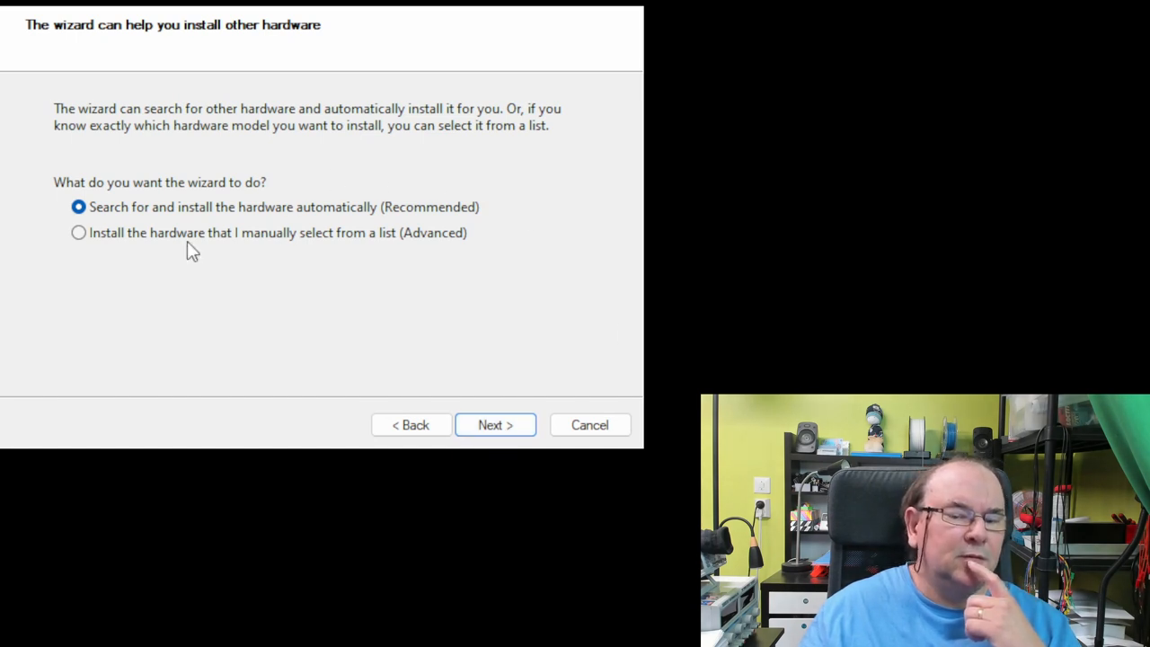
click(76, 234)
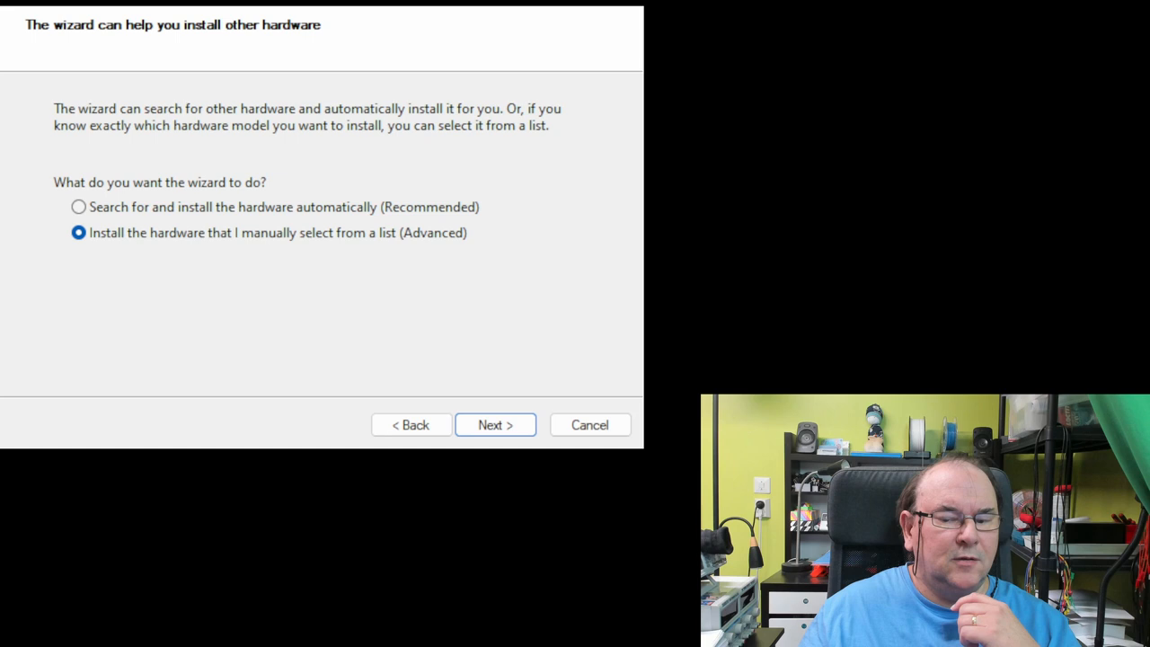
click(494, 424)
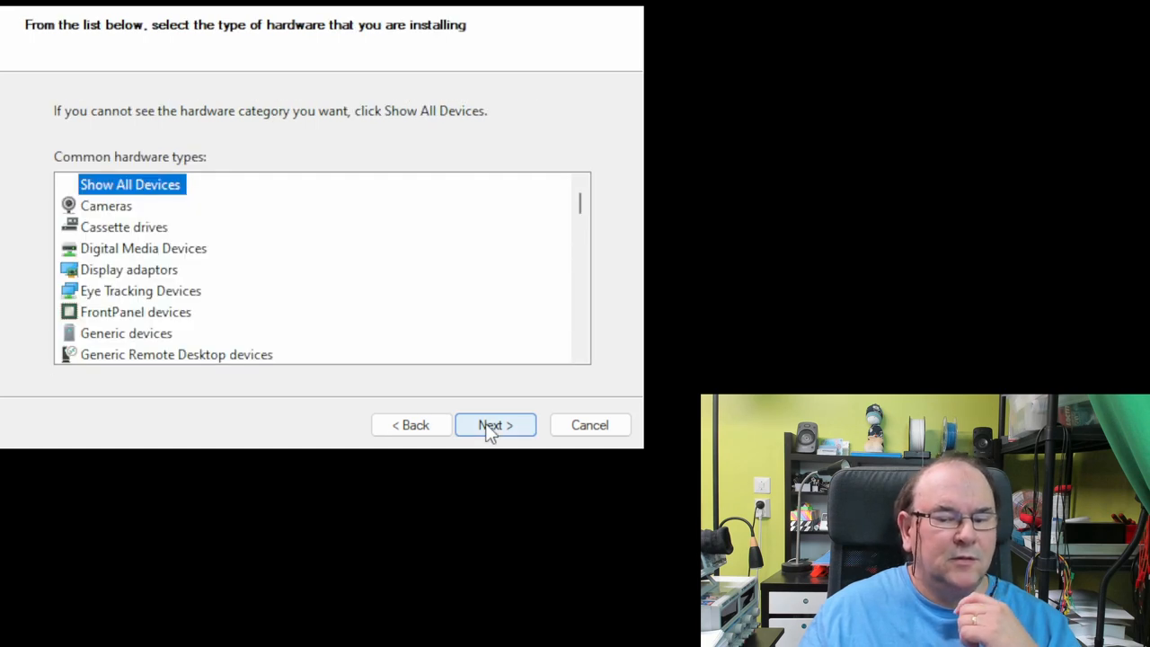
click(496, 425)
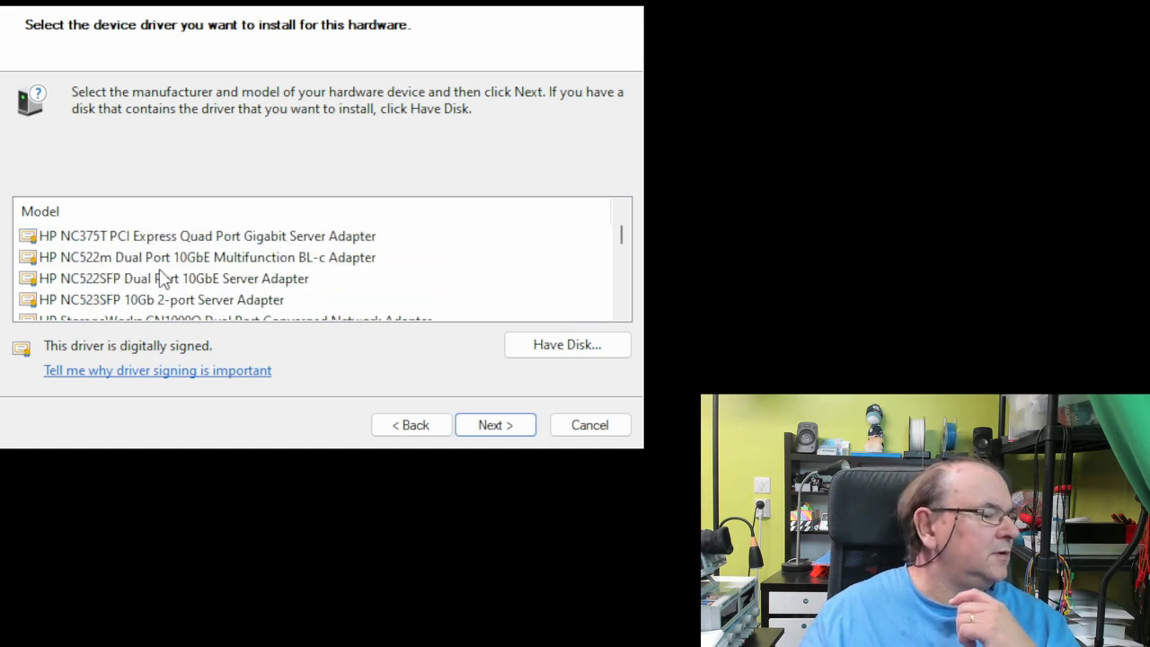
click(162, 298)
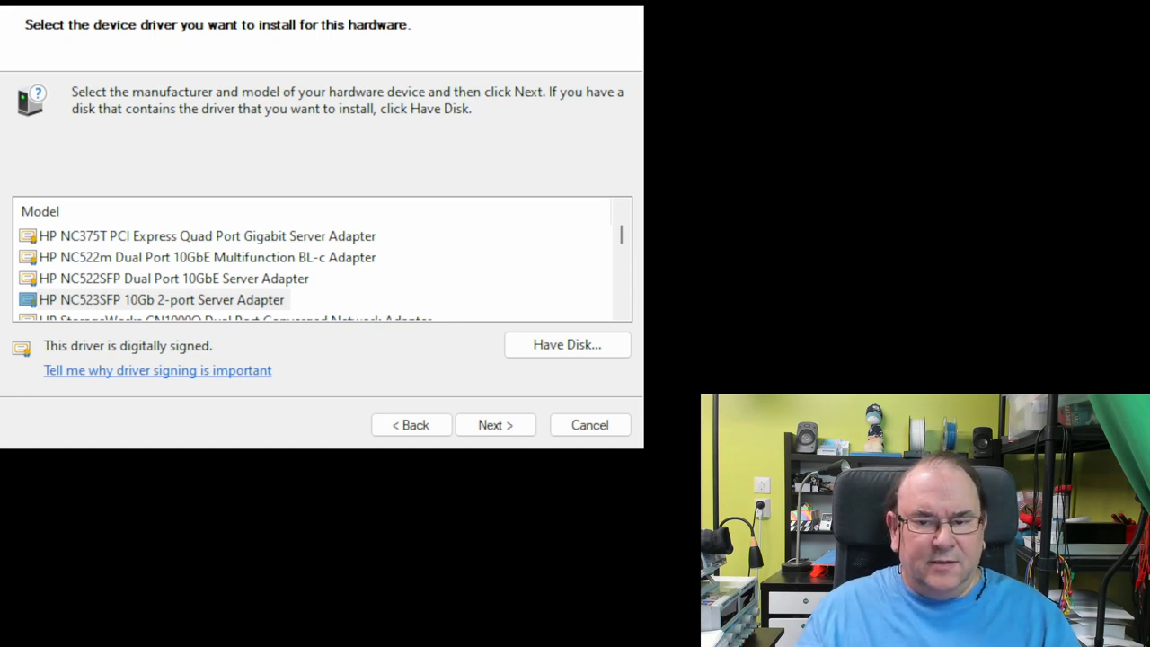
Select HP NC523SFP 10Gb 2-port Server Adapter in the Model list
click(162, 299)
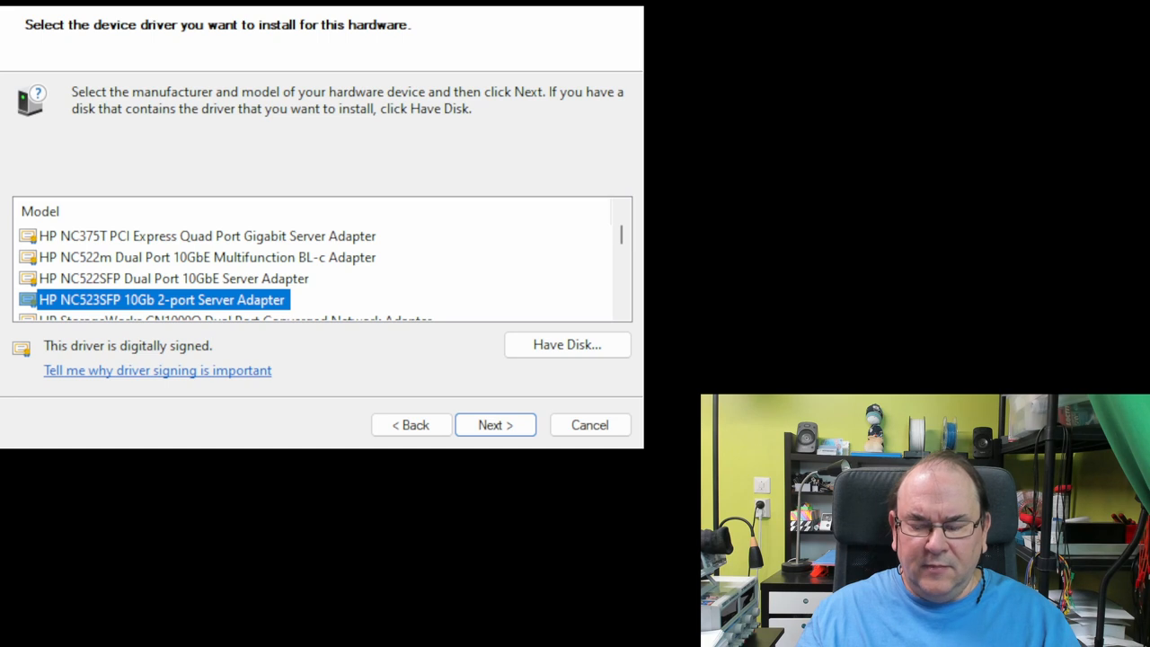